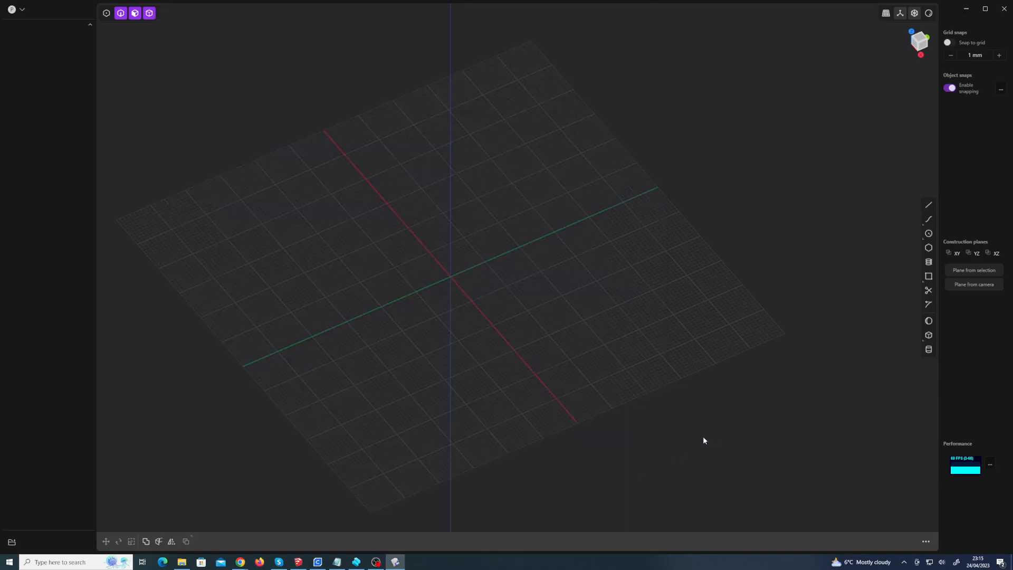
Step: Begin a line just left of the origin and stretch its preview to about 42 mm
{"action": "left_click", "coordinate": [928, 206]}
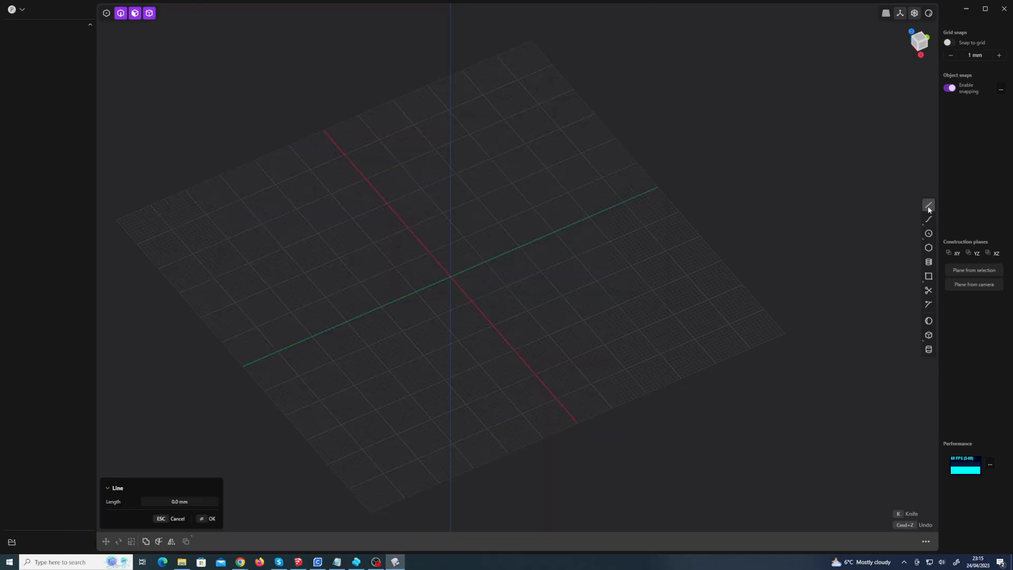
{"action": "mouse_move", "coordinate": [397, 275]}
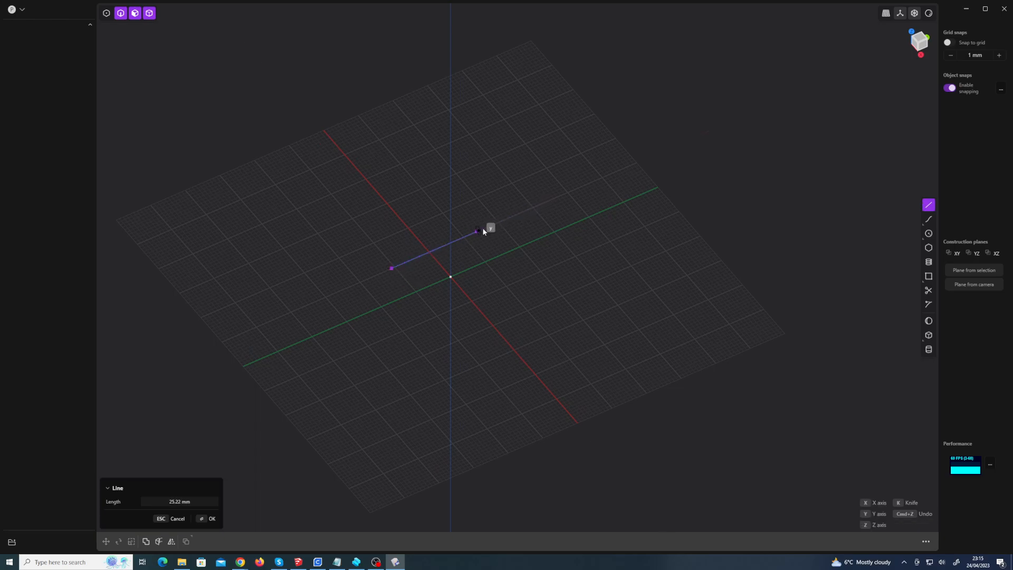
{"action": "left_click_drag", "start_coordinate": [477, 232], "coordinate": [500, 220]}
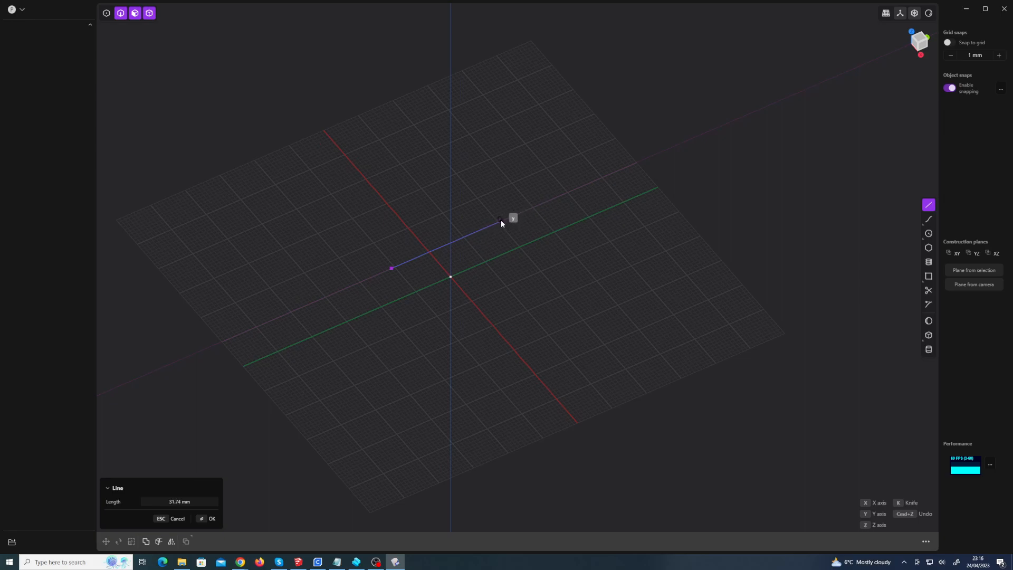
{"action": "left_click_drag", "start_coordinate": [500, 220], "coordinate": [392, 265]}
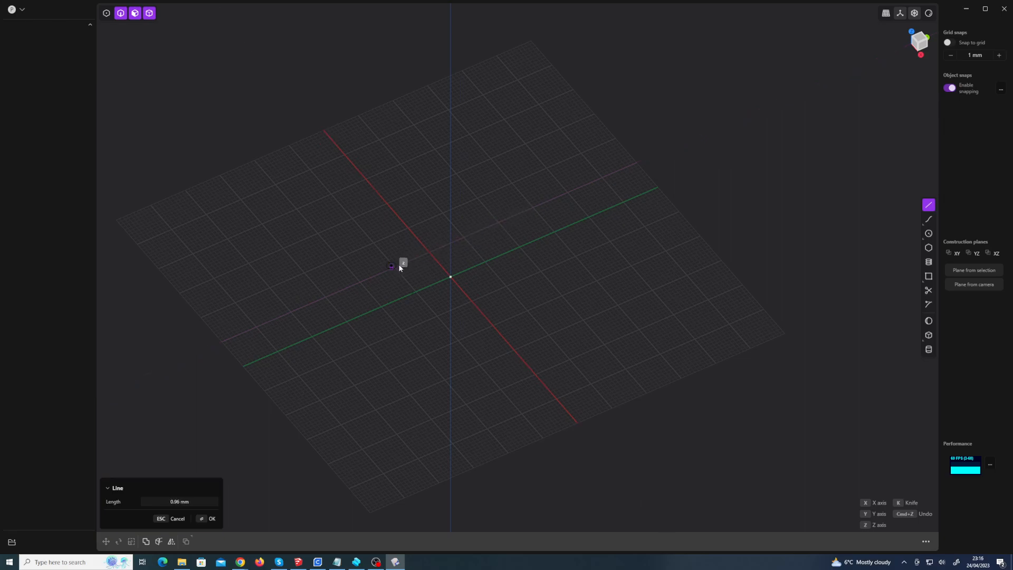
{"action": "left_click_drag", "start_coordinate": [392, 266], "coordinate": [546, 202]}
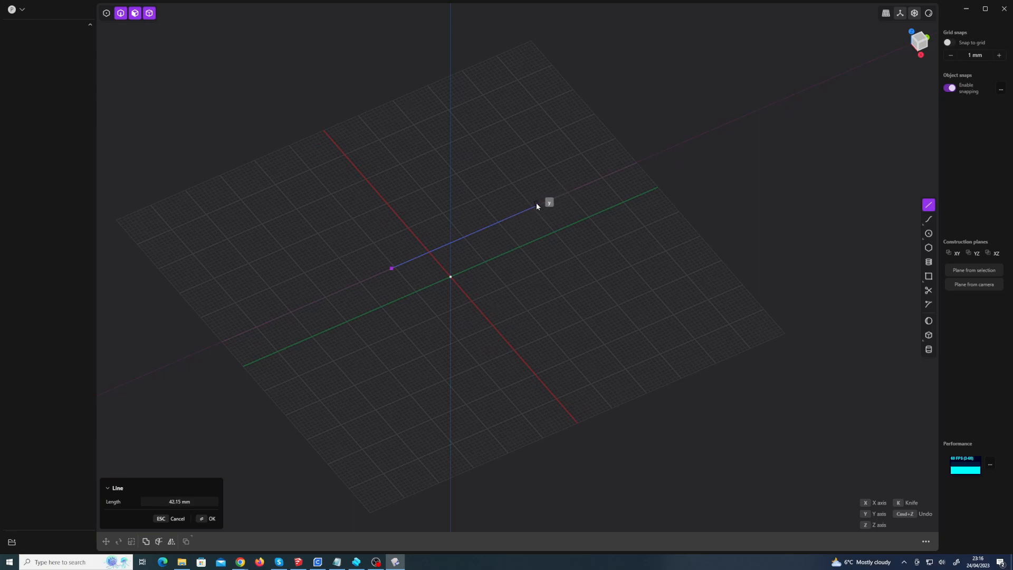
Step: Enter 50 as the length, then abandon the unfinished line leaving the grid empty
{"action": "type", "text": "50"}
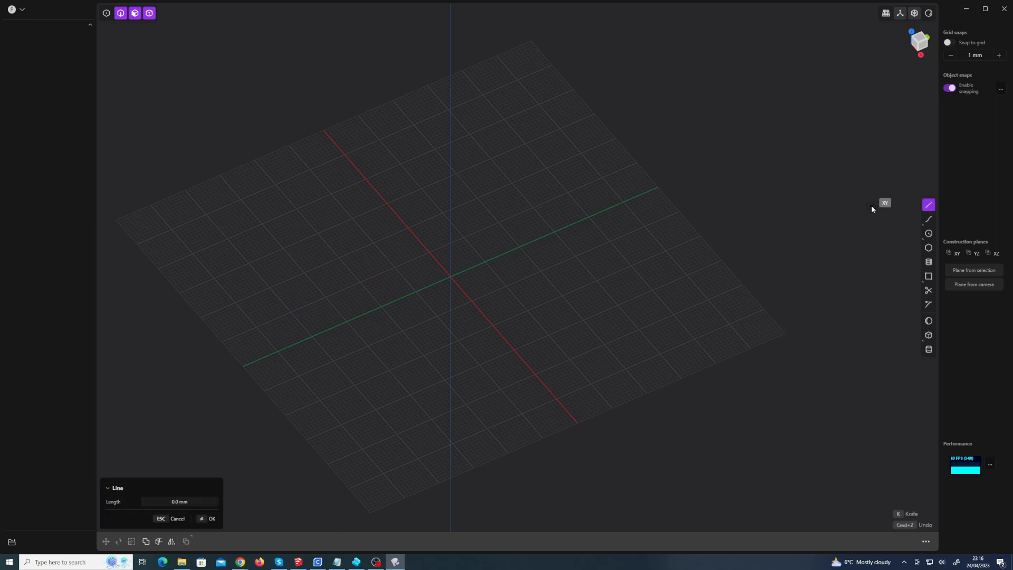
{"action": "mouse_move", "coordinate": [374, 247]}
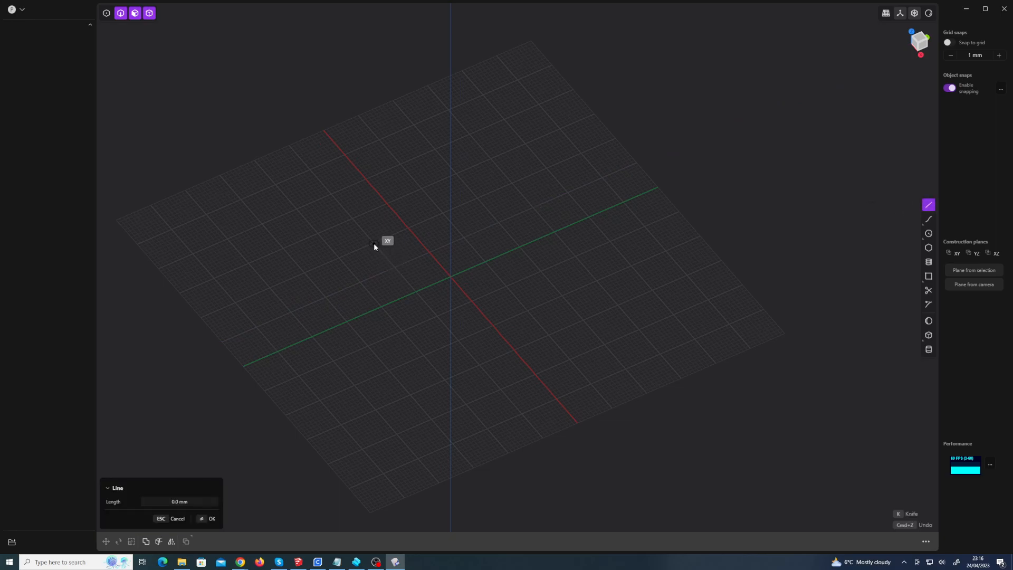
Step: Draw the first 50 mm line left of the origin, creating Curve 23
{"action": "left_click", "coordinate": [373, 244]}
{"action": "type", "text": "50"}
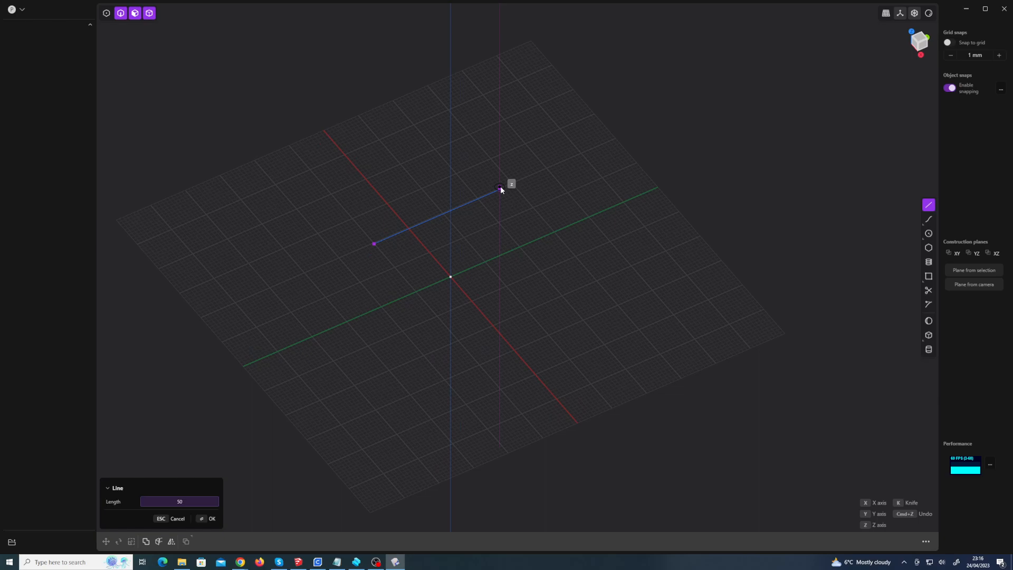
{"action": "left_click", "coordinate": [208, 518]}
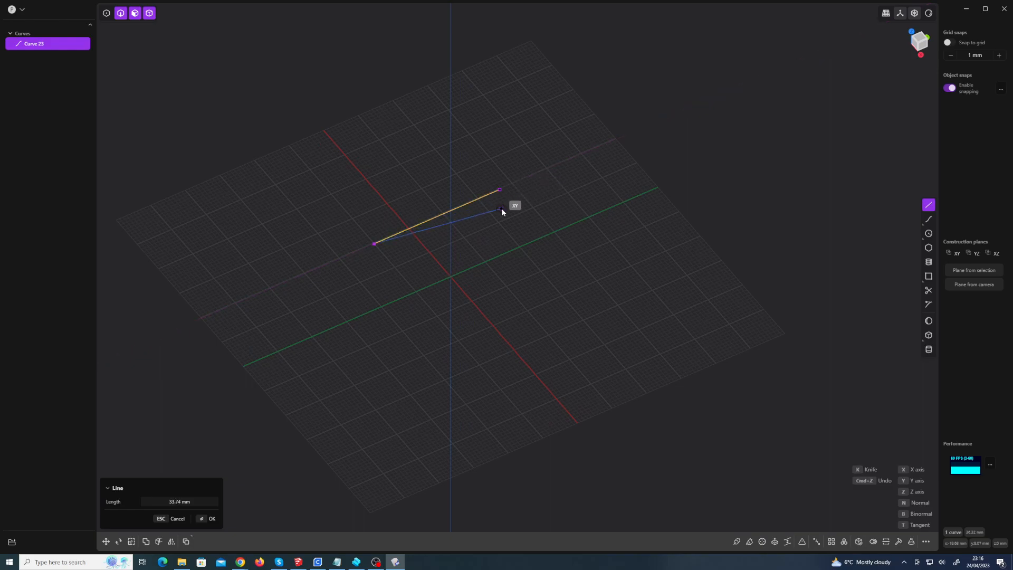
Step: Continue from the first line's end with a 60.0 mm segment, creating Curve 25
{"action": "left_click", "coordinate": [208, 518]}
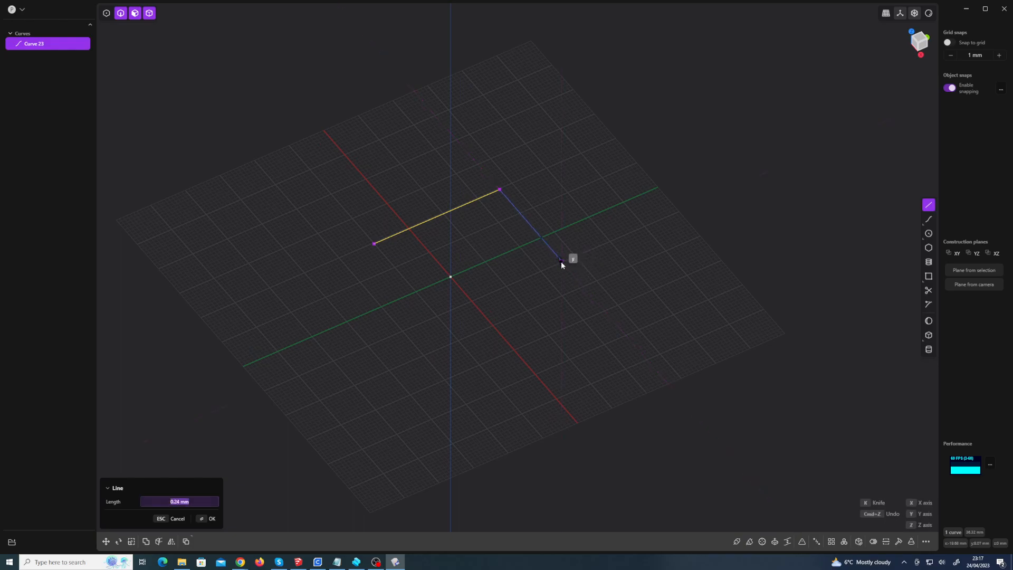
{"action": "type", "text": "60.0"}
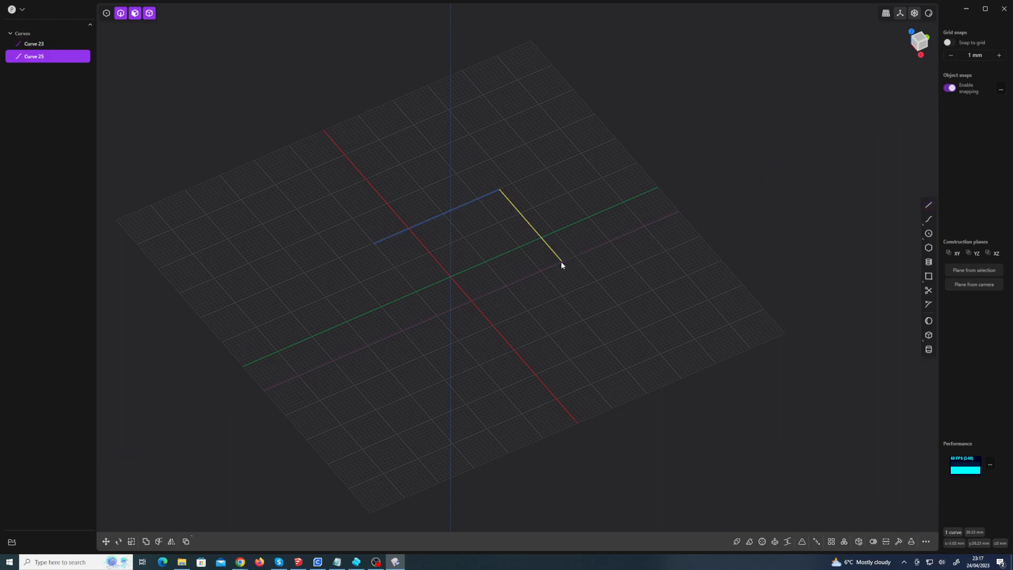
Step: Start a third line from Curve 25's end back toward the origin with length 60 mm
{"action": "left_click", "coordinate": [929, 206]}
{"action": "type", "text": "6"}
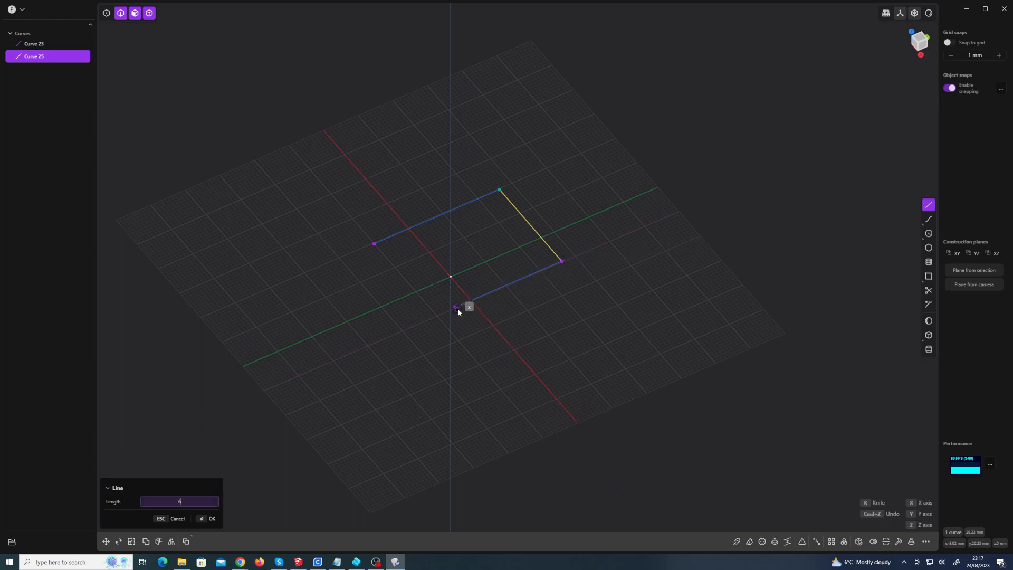
{"action": "type", "text": "0.0 mm"}
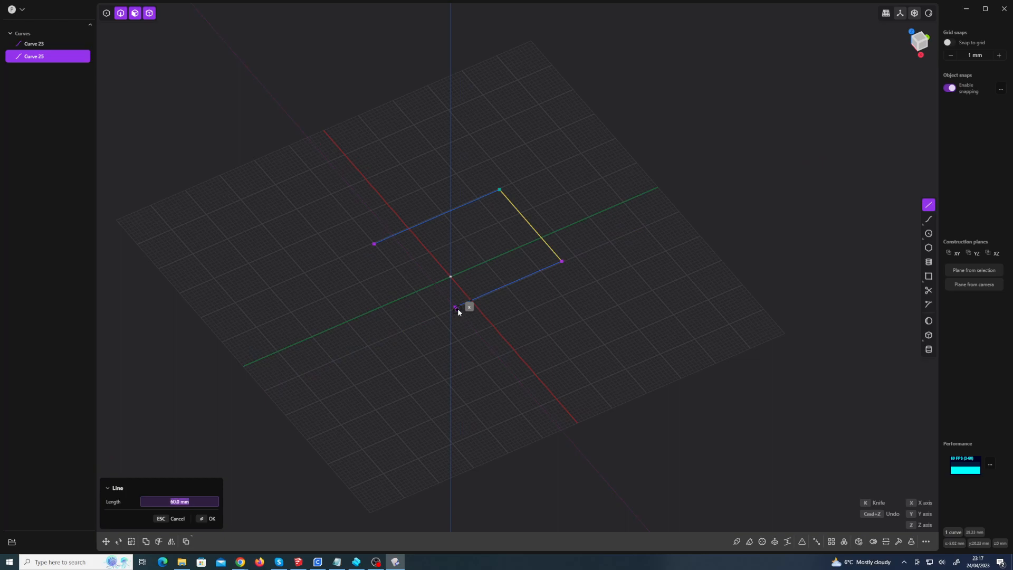